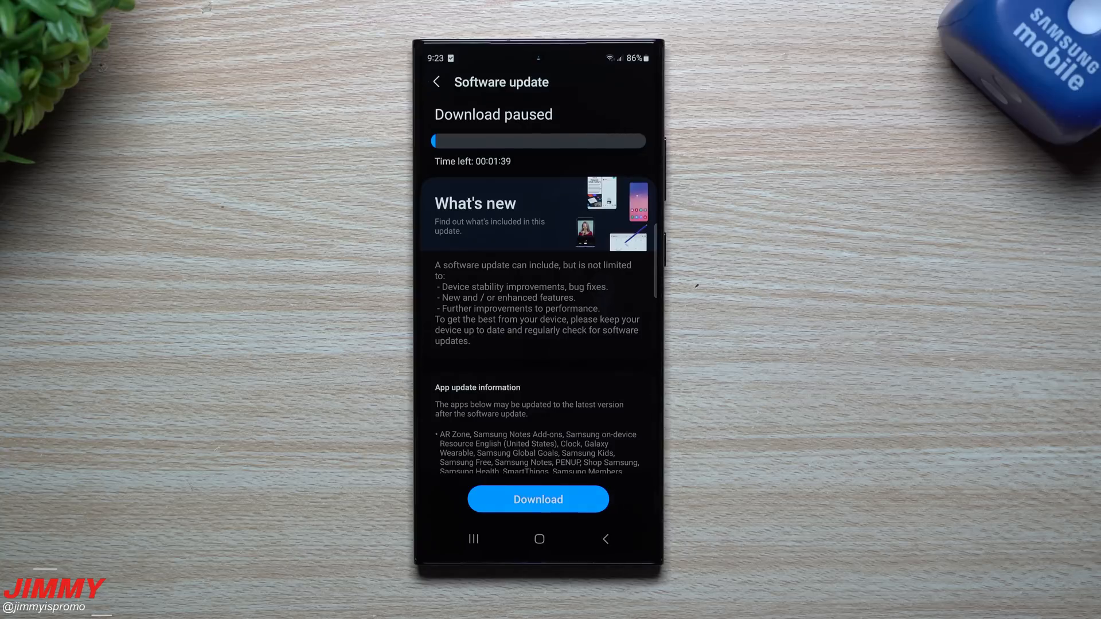
# - Resume the paused software update download and wait until it reports ready to install
pyautogui.scroll(-3)
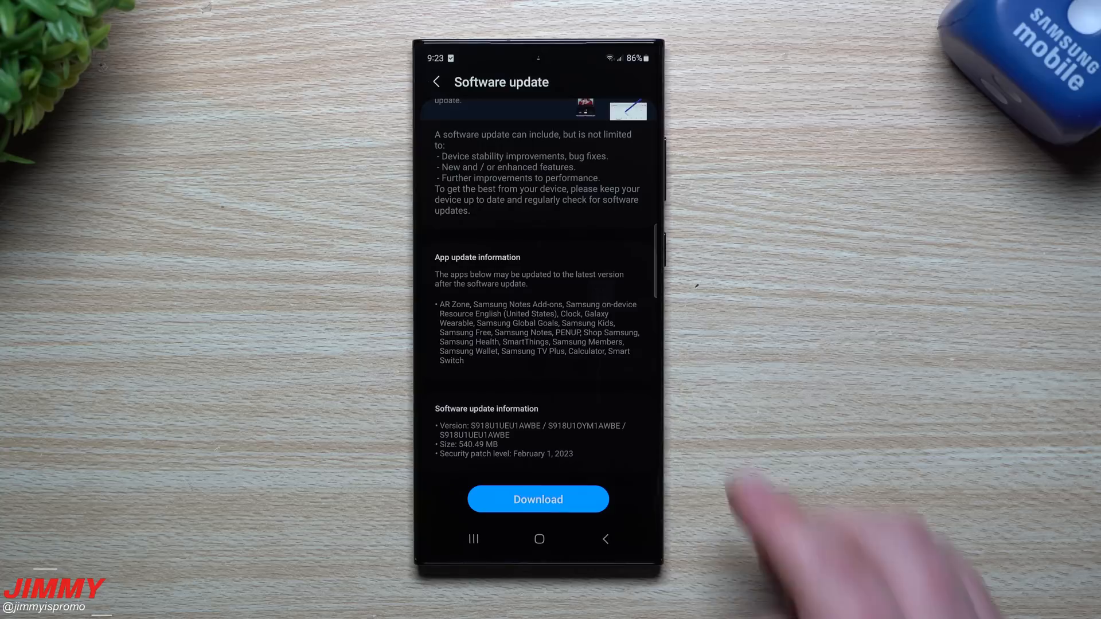
pyautogui.click(538, 499)
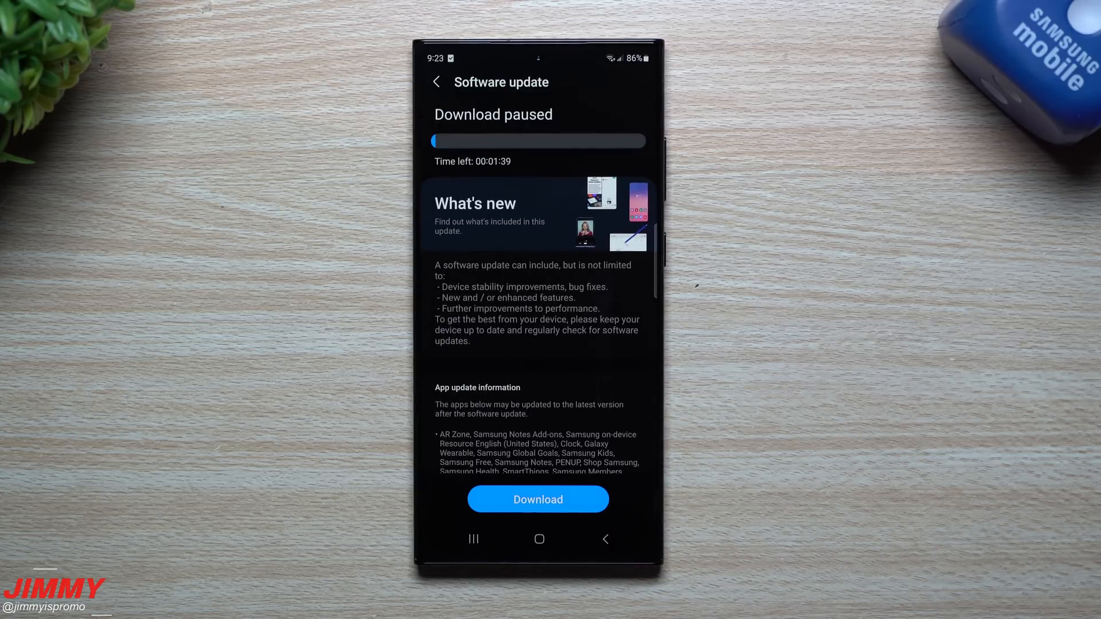
pyautogui.scroll(-3)
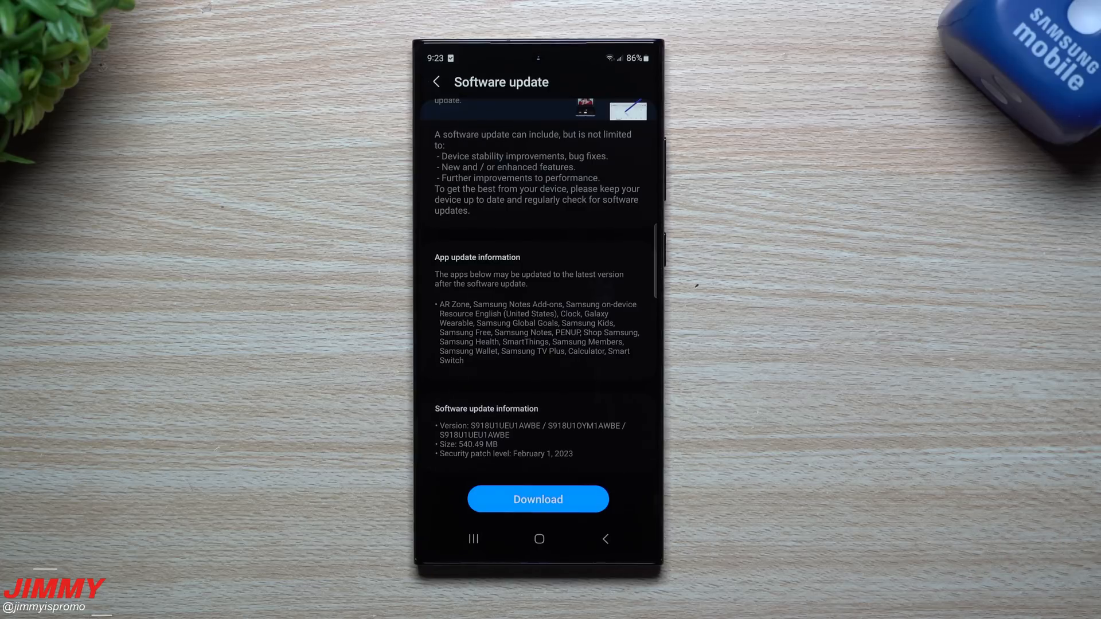
pyautogui.moveTo(737, 562)
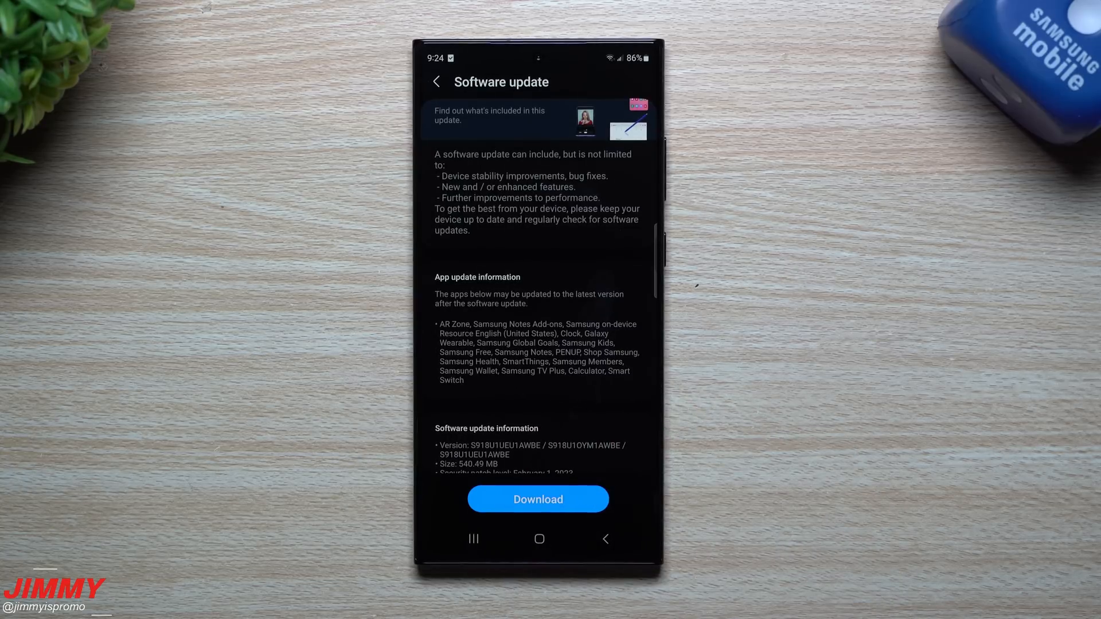
pyautogui.click(538, 498)
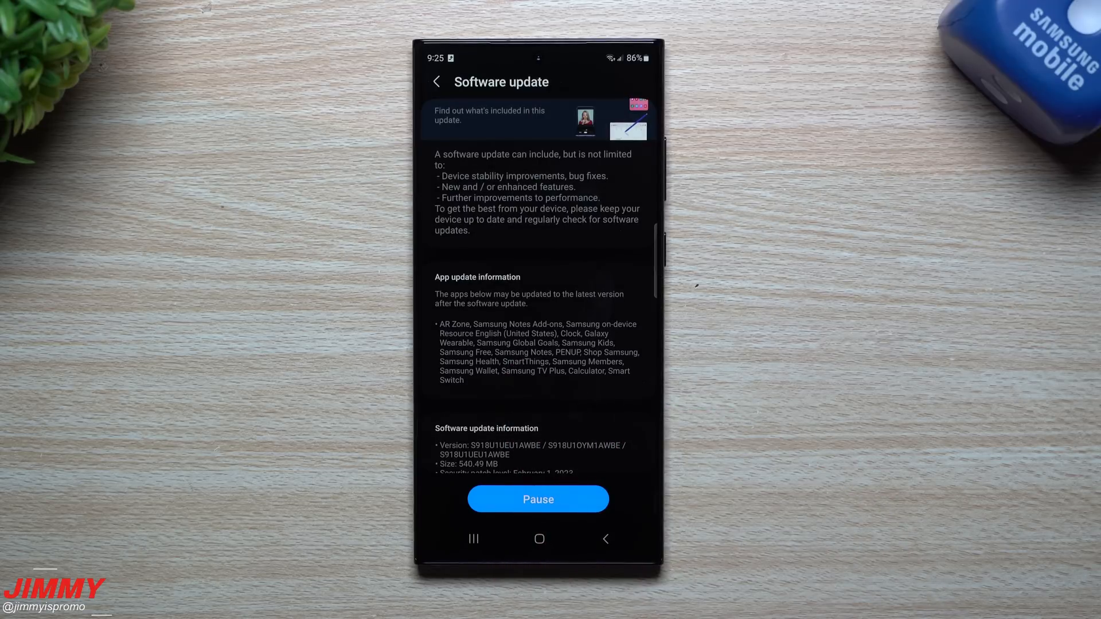
pyautogui.click(537, 498)
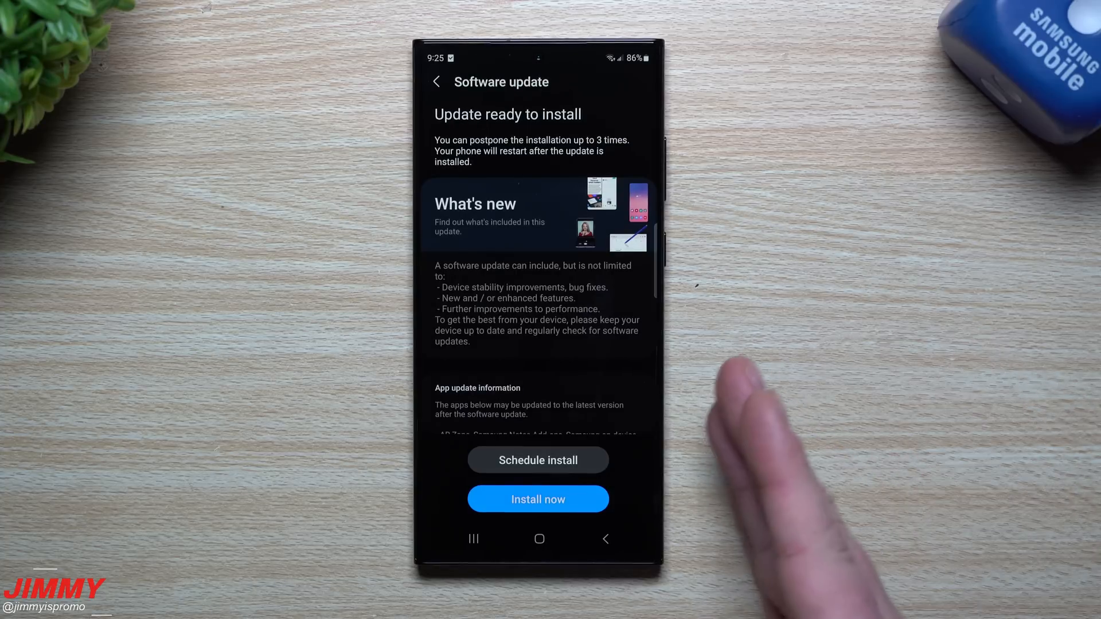
pyautogui.moveTo(1018, 386)
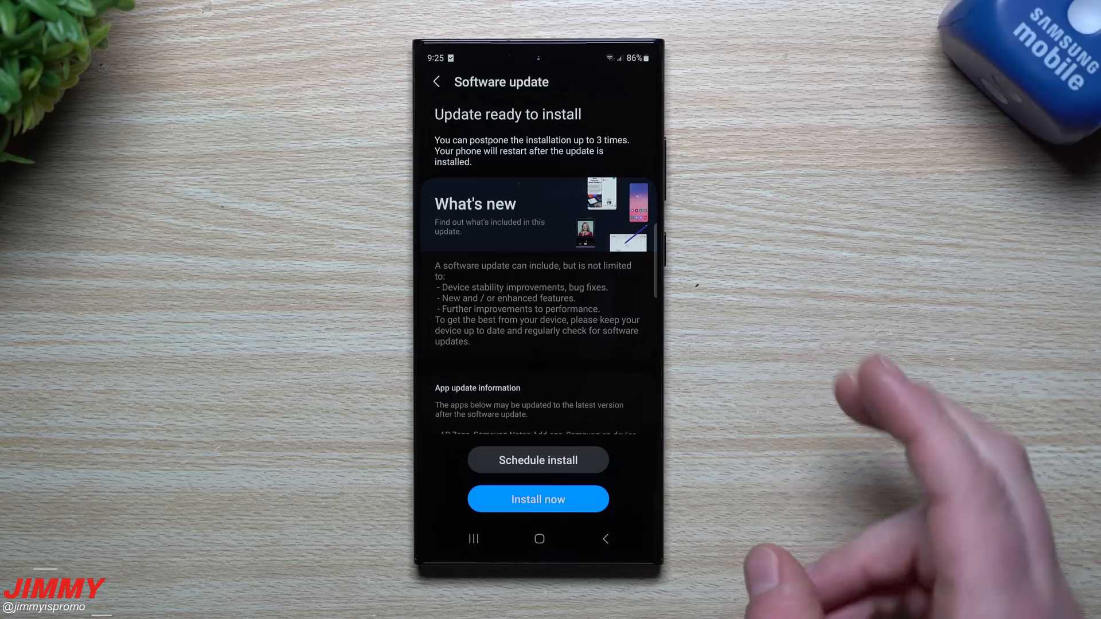
# - Start installing the downloaded update now and let the phone restart
pyautogui.click(538, 499)
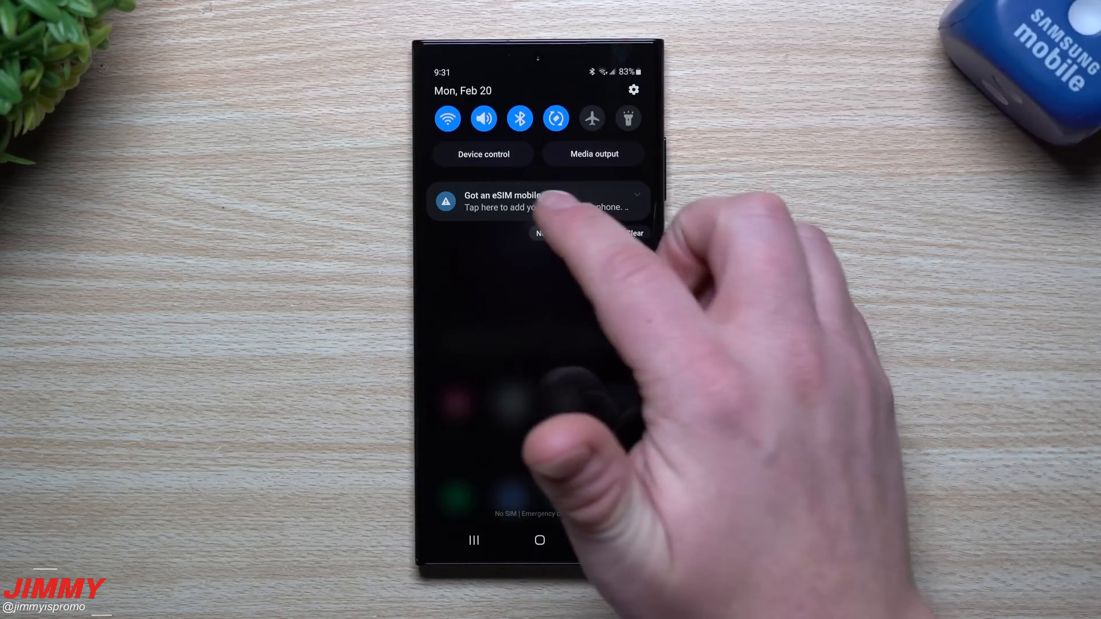
# - Review app info pages for updated apps, including Samsung Notes at version 4.4.02.33
pyautogui.click(634, 233)
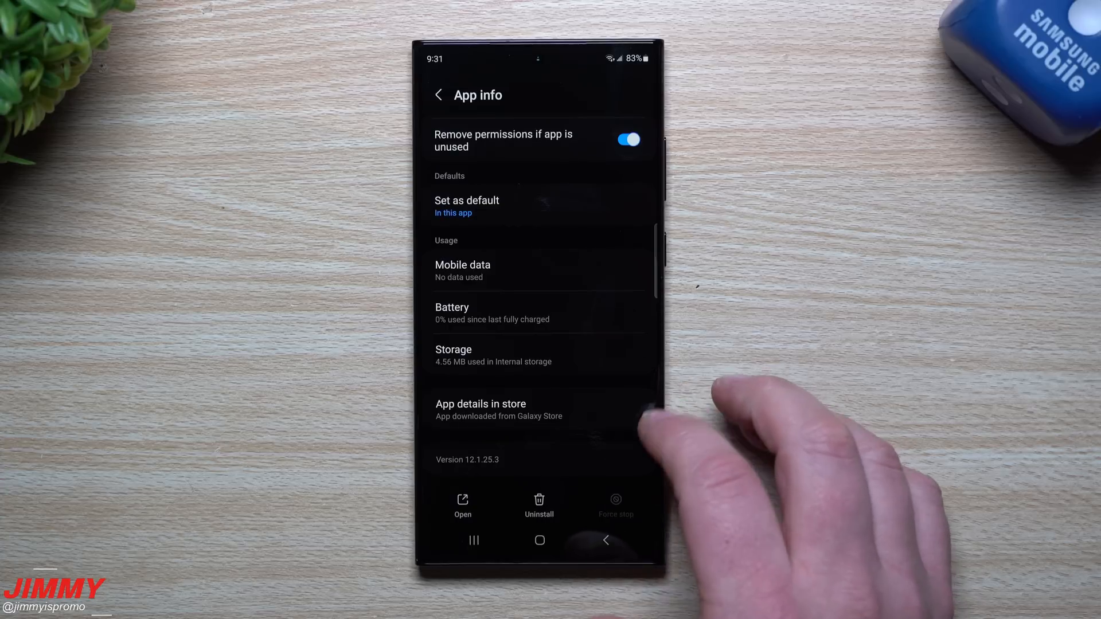
pyautogui.click(605, 540)
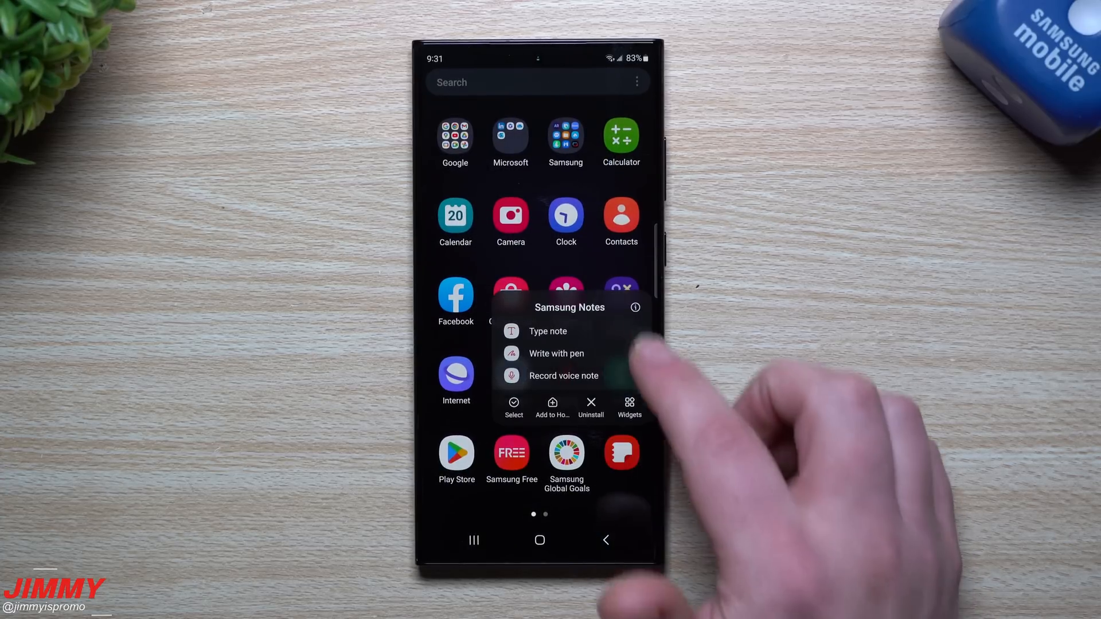
pyautogui.click(634, 308)
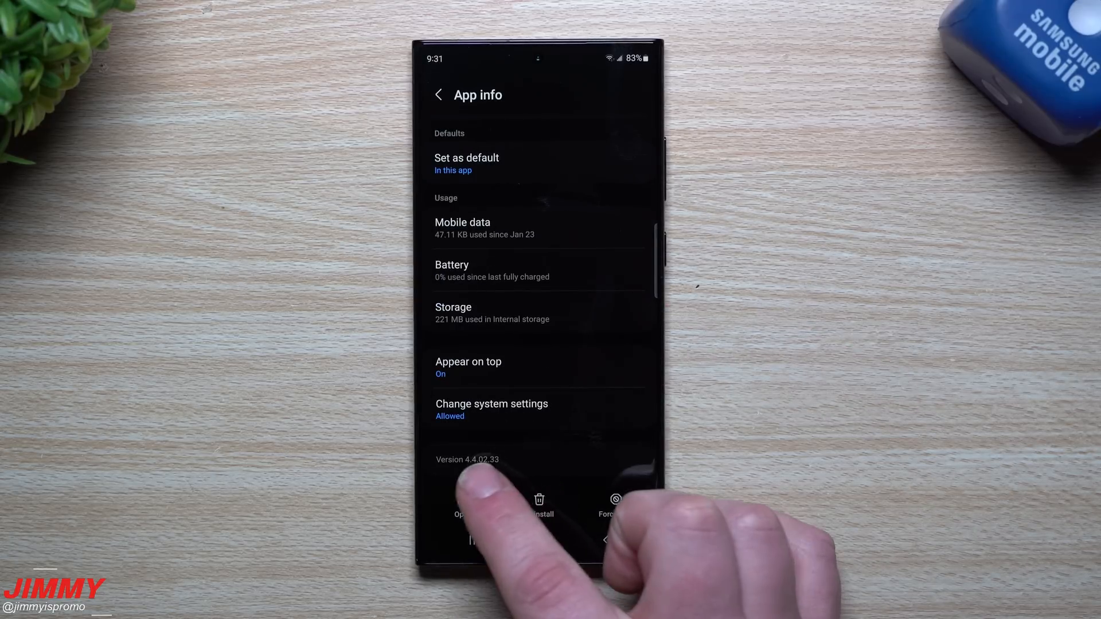
pyautogui.click(473, 541)
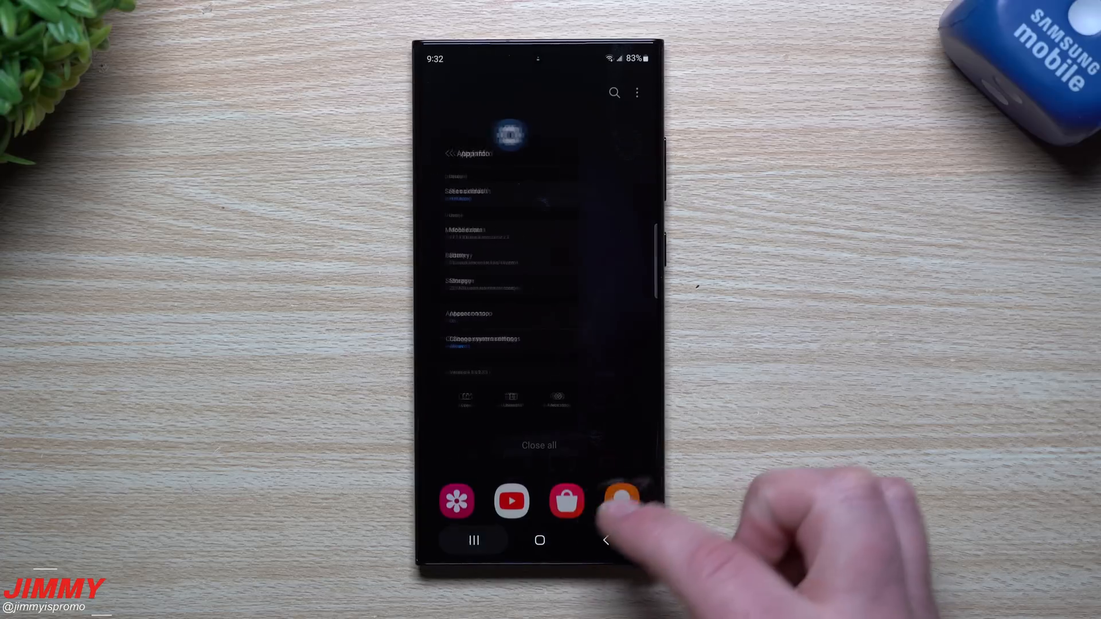
# - Close all recent apps, launch Galaxy Store and decline game-offer notifications
pyautogui.click(539, 540)
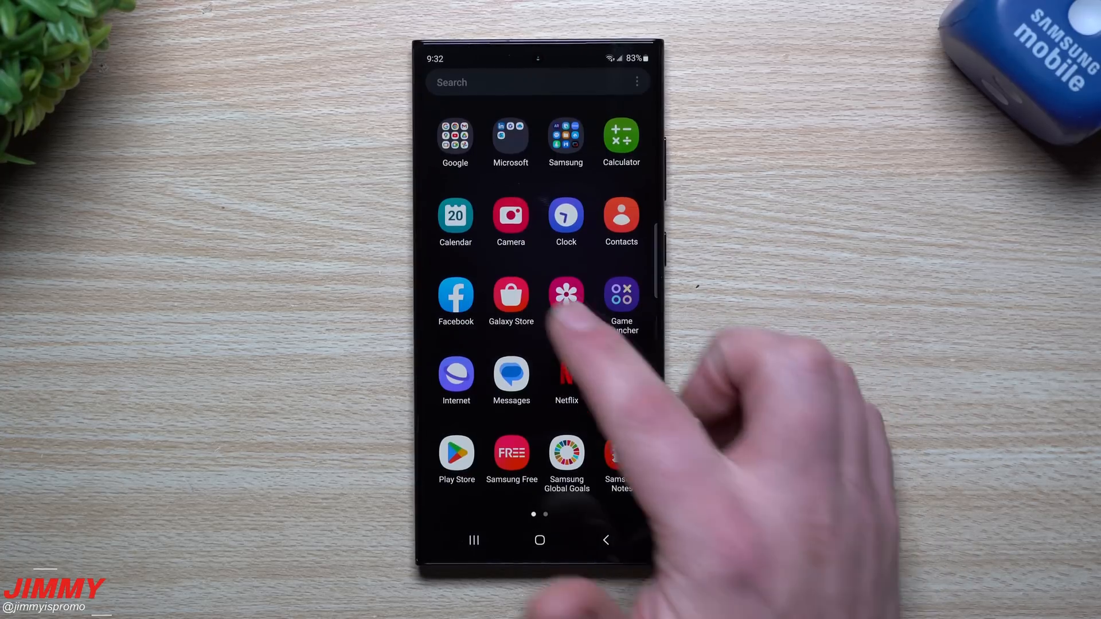
pyautogui.click(511, 294)
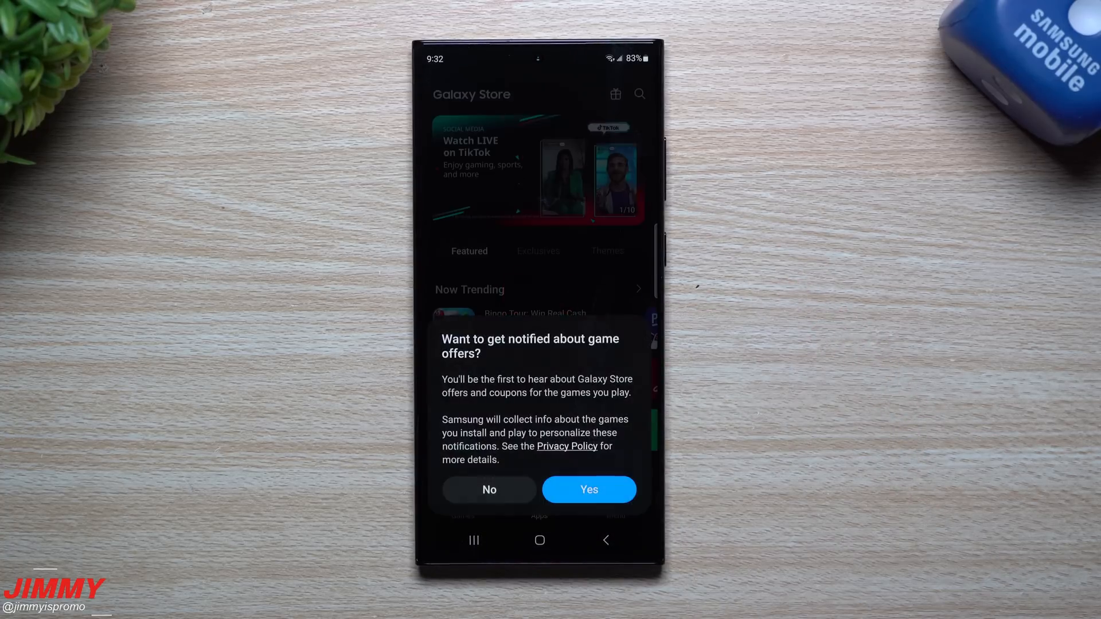
pyautogui.click(488, 490)
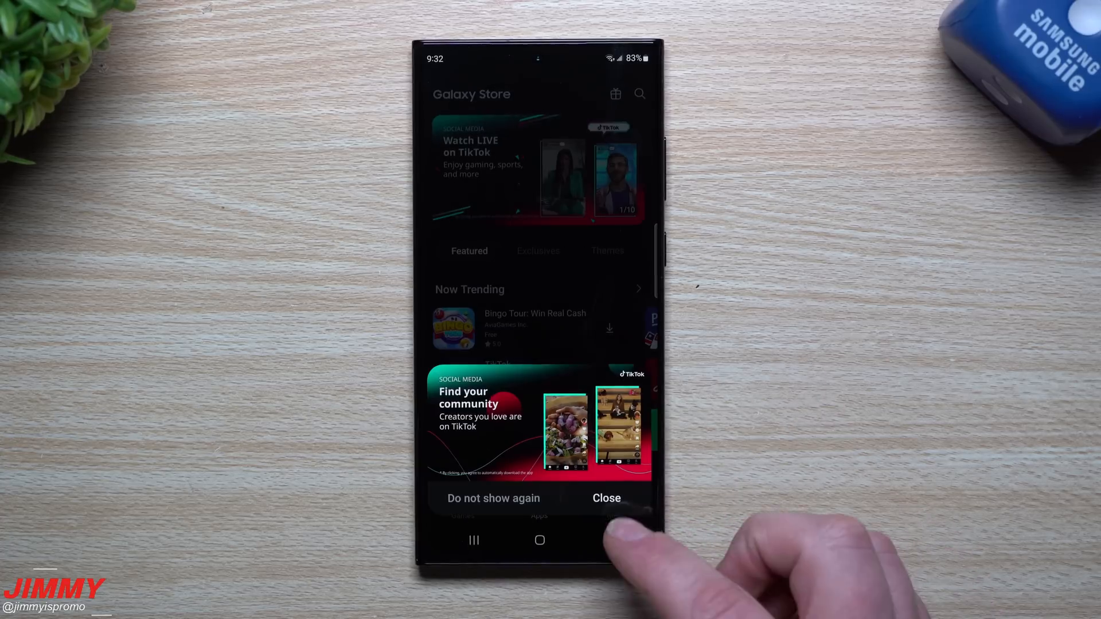
# - Go to the store's Menu and show the list of pending app updates
pyautogui.click(615, 506)
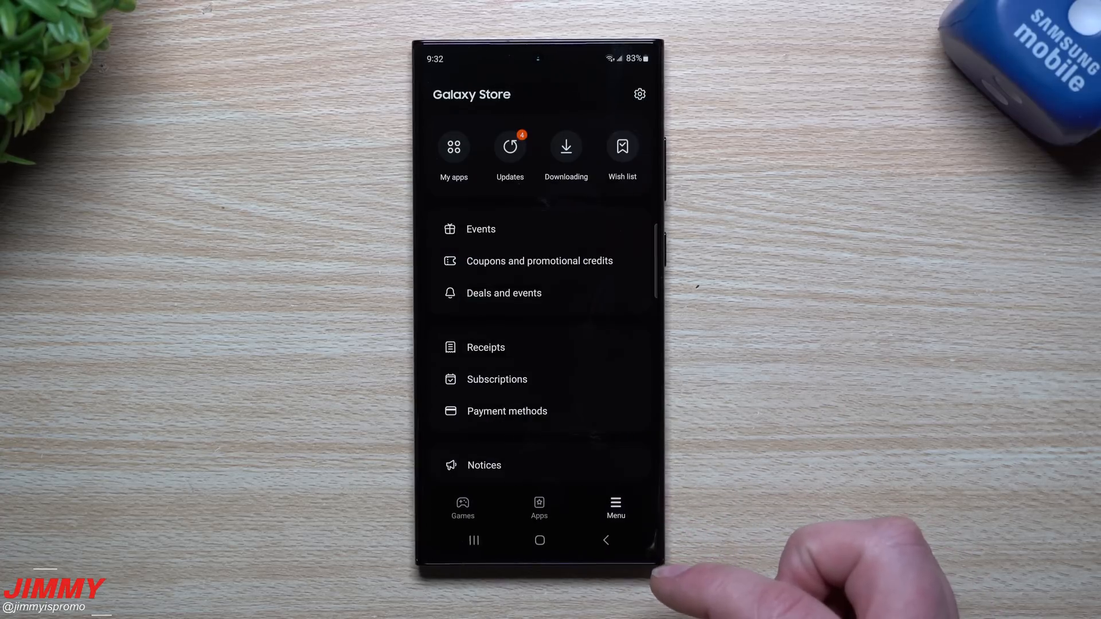
pyautogui.click(509, 148)
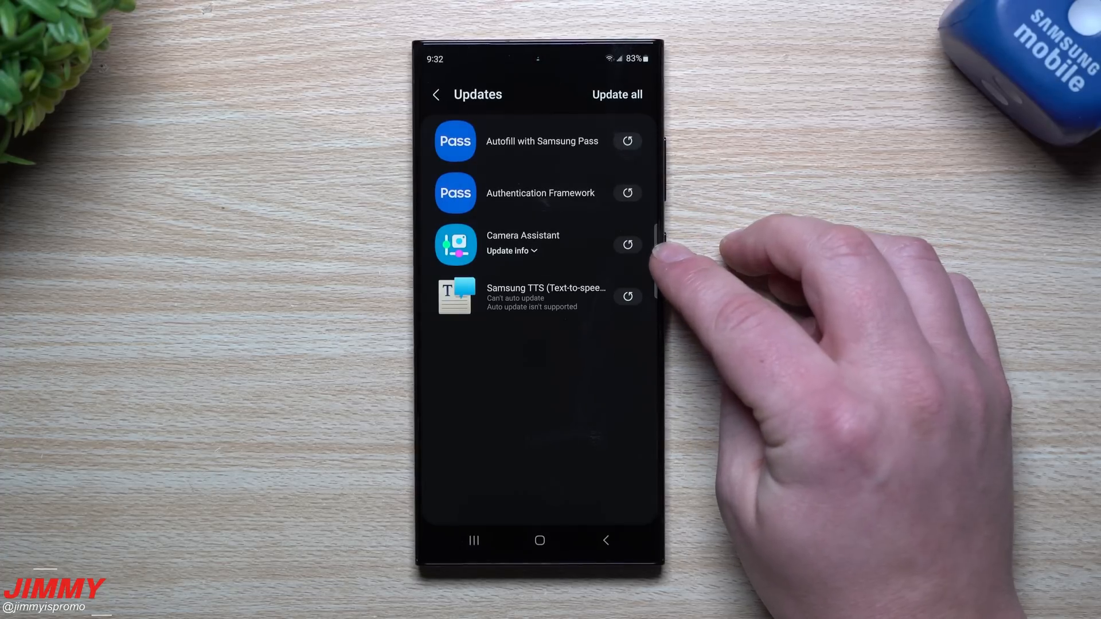
pyautogui.moveTo(667, 211)
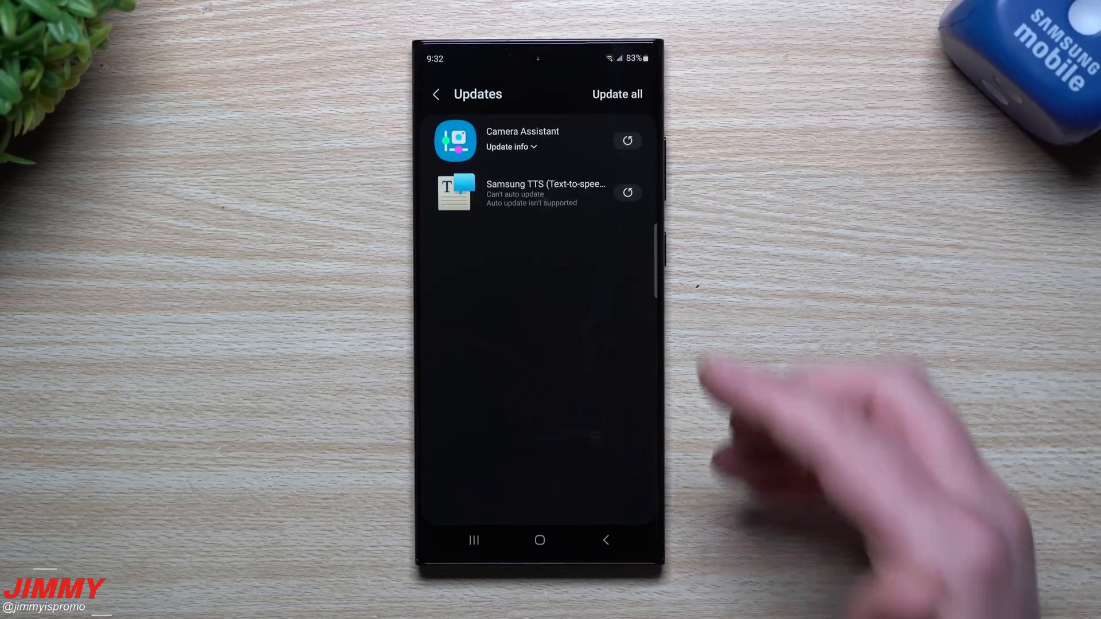
# - Expand the Camera Assistant update info to show its changelog
pyautogui.click(511, 146)
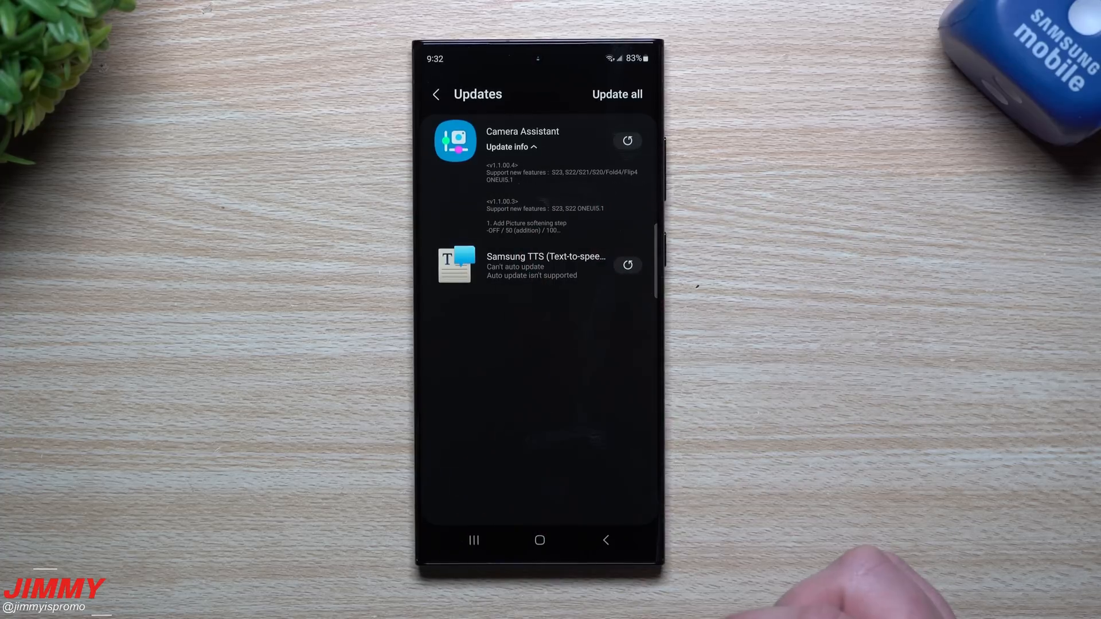
pyautogui.moveTo(807, 421)
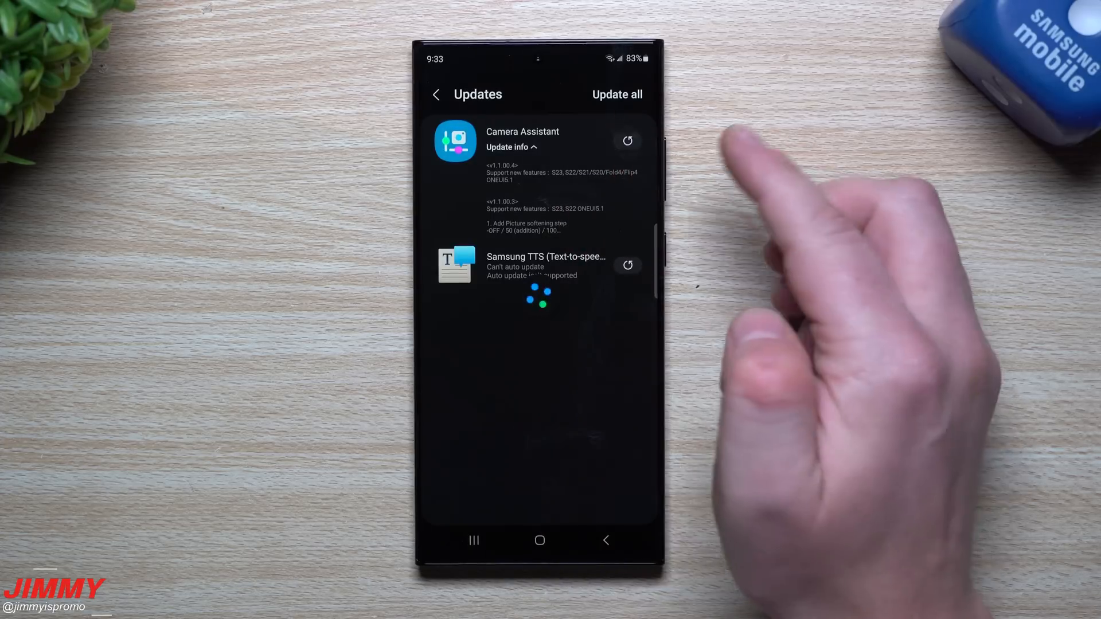
# - Update all remaining apps until all are up to date, then return home
pyautogui.click(617, 94)
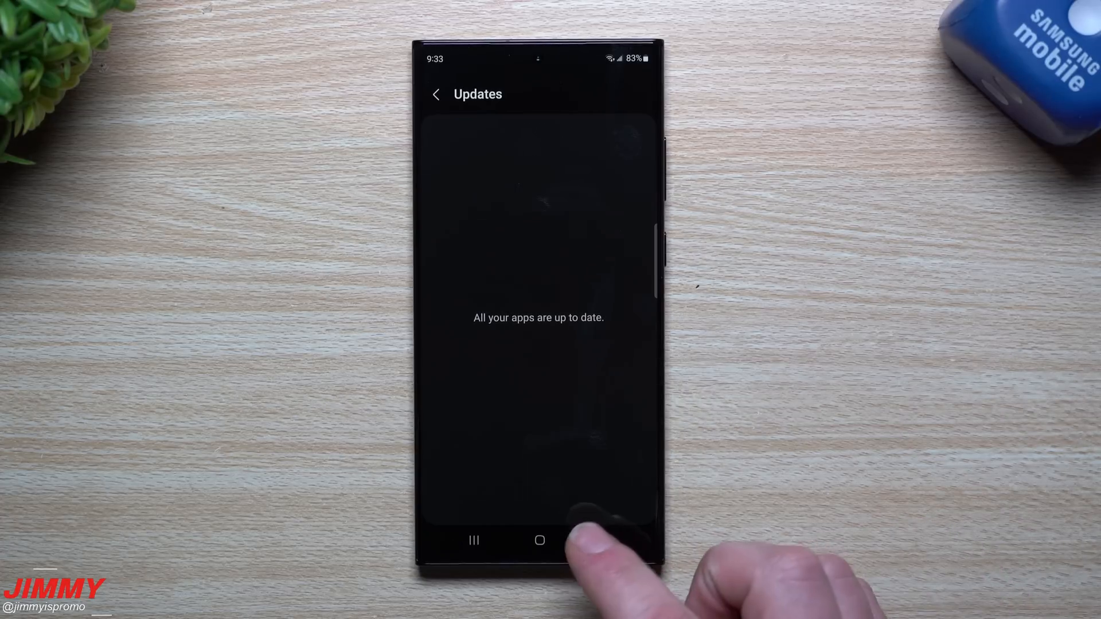
pyautogui.click(539, 540)
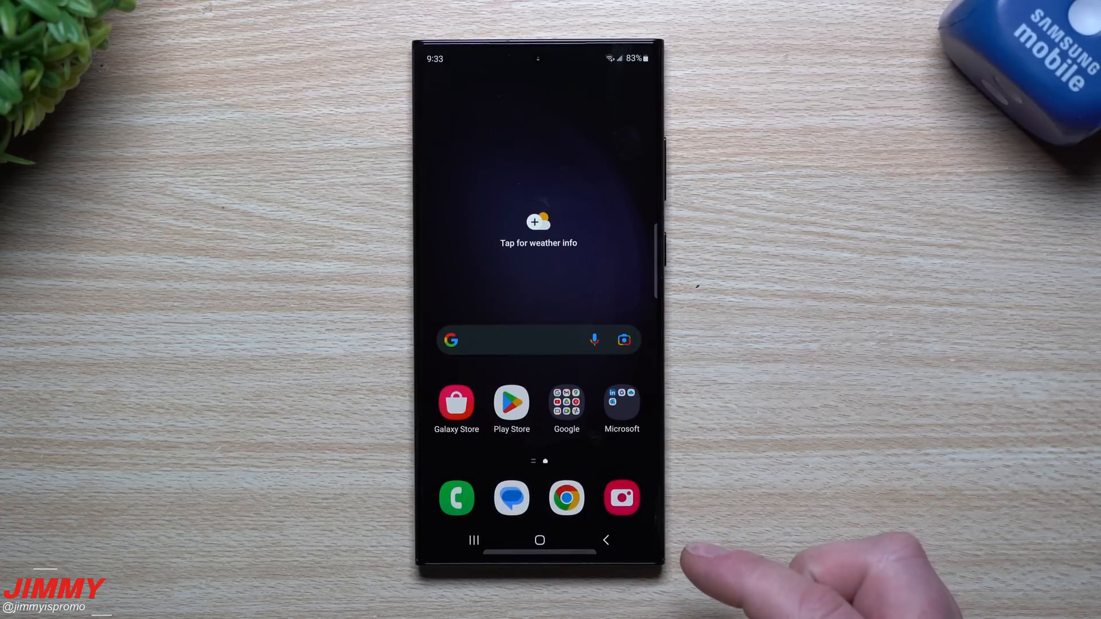
pyautogui.moveTo(737, 456)
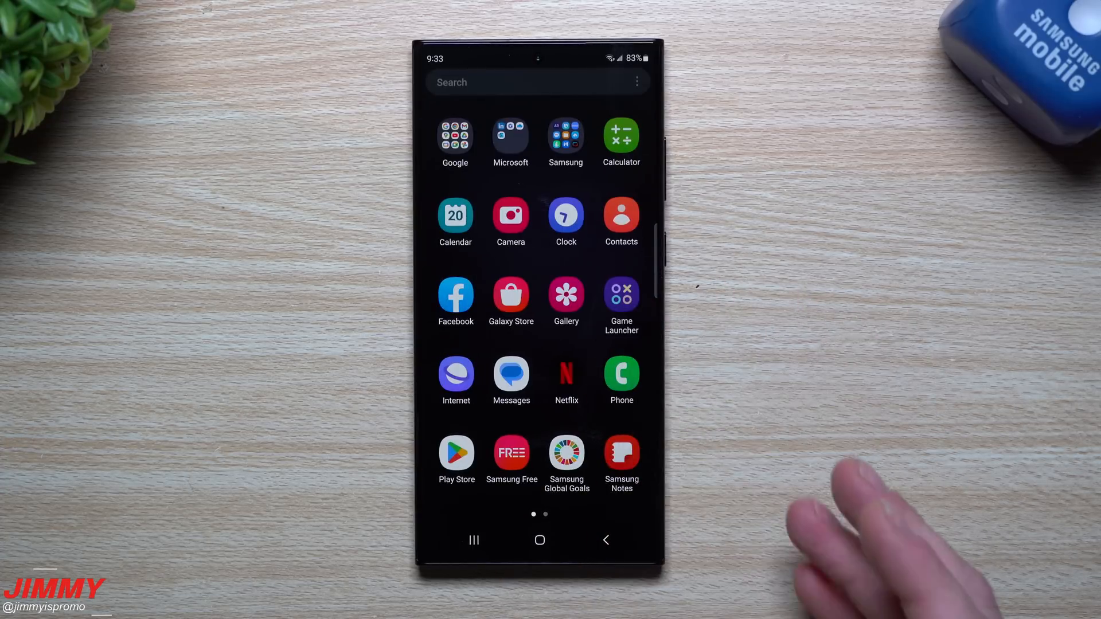
# - In Settings, go to Software update and view the Last update What's new notes
pyautogui.click(539, 540)
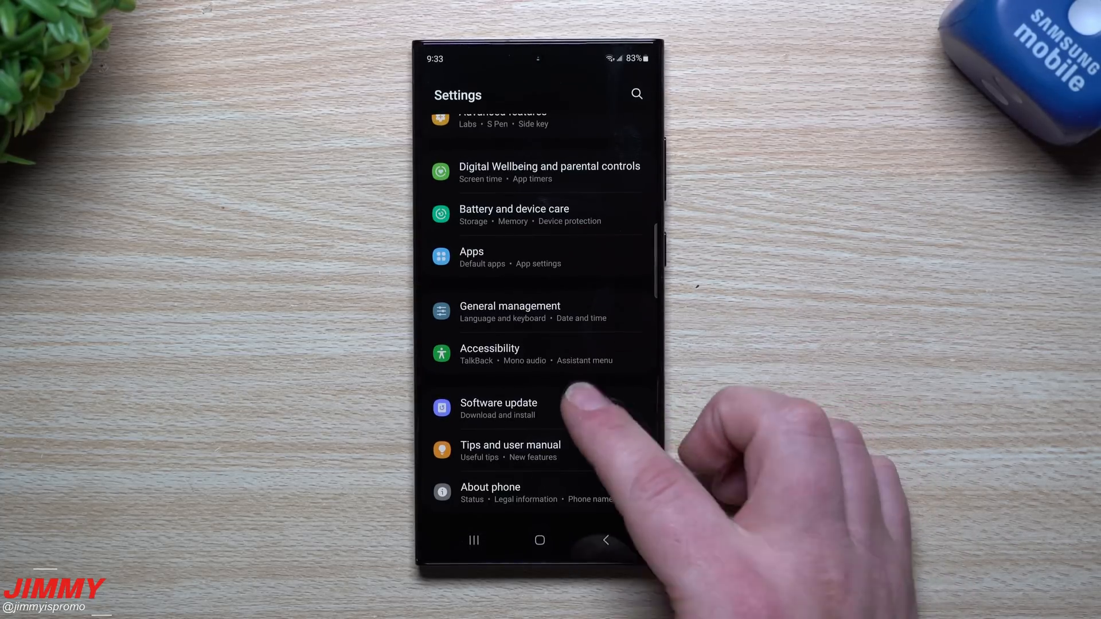
pyautogui.click(497, 408)
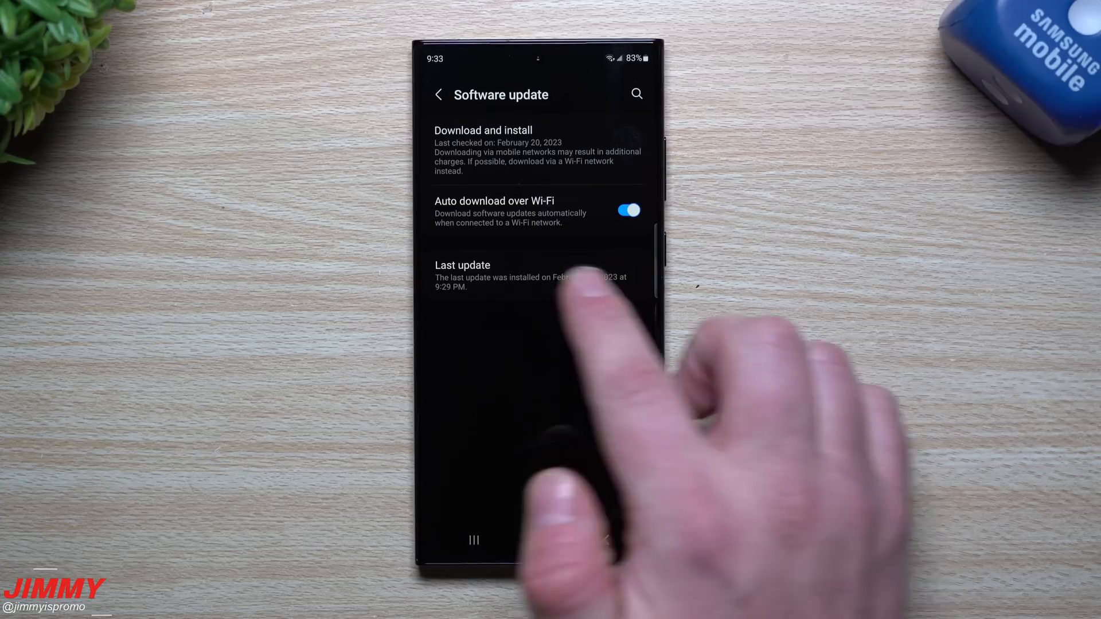
pyautogui.click(462, 274)
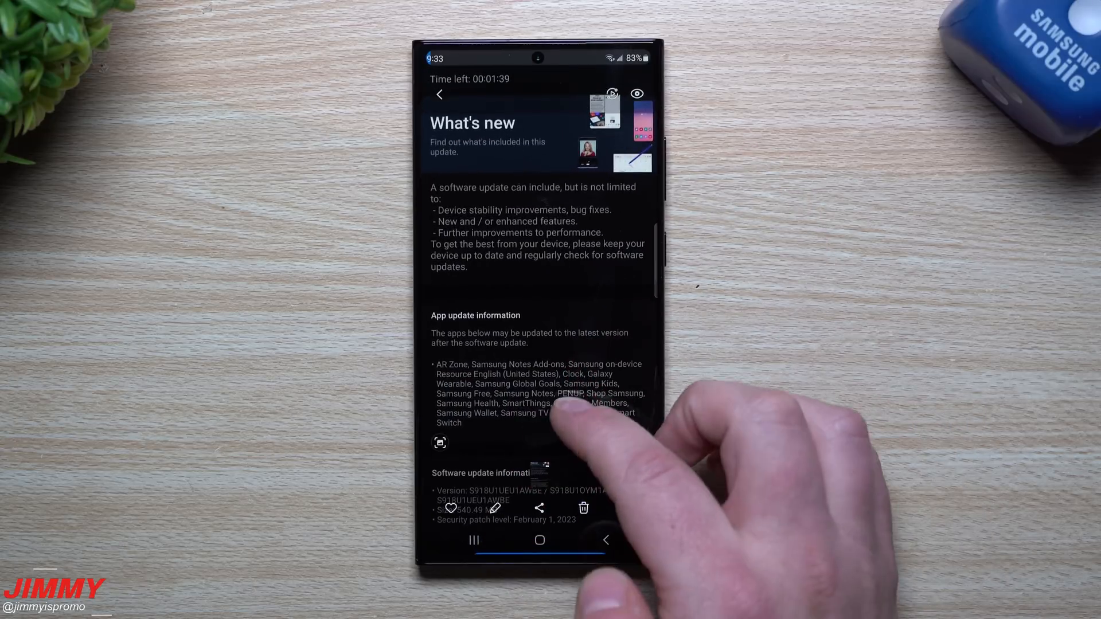
# - Screenshot the What's new page and view it in Gallery's Screenshots album
pyautogui.scroll(3)
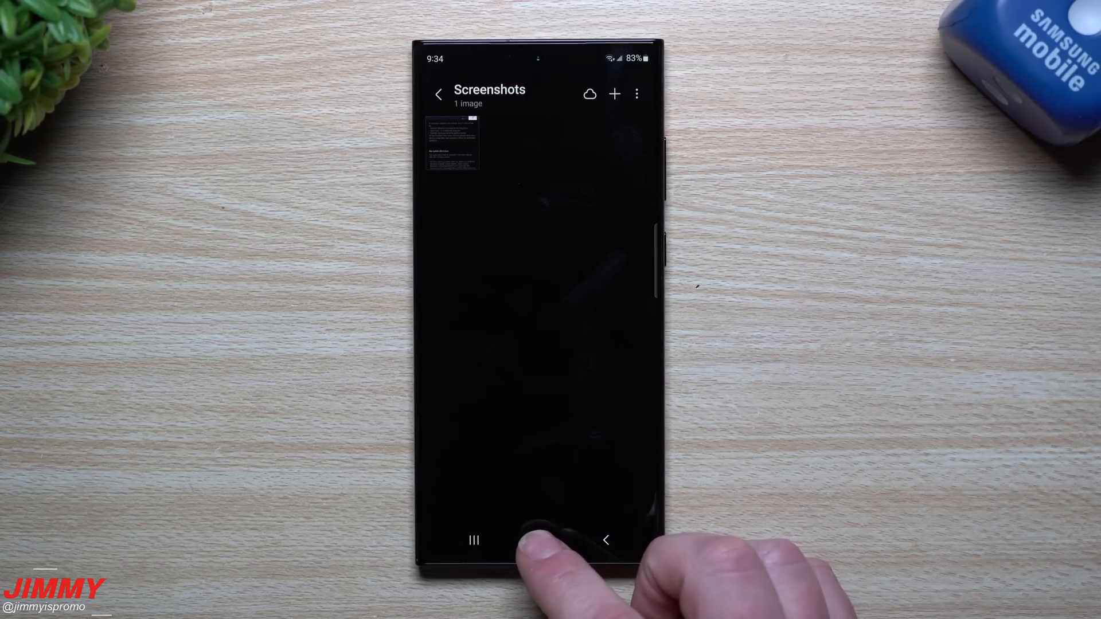
# - Leave Gallery and return to the home screen
pyautogui.click(539, 540)
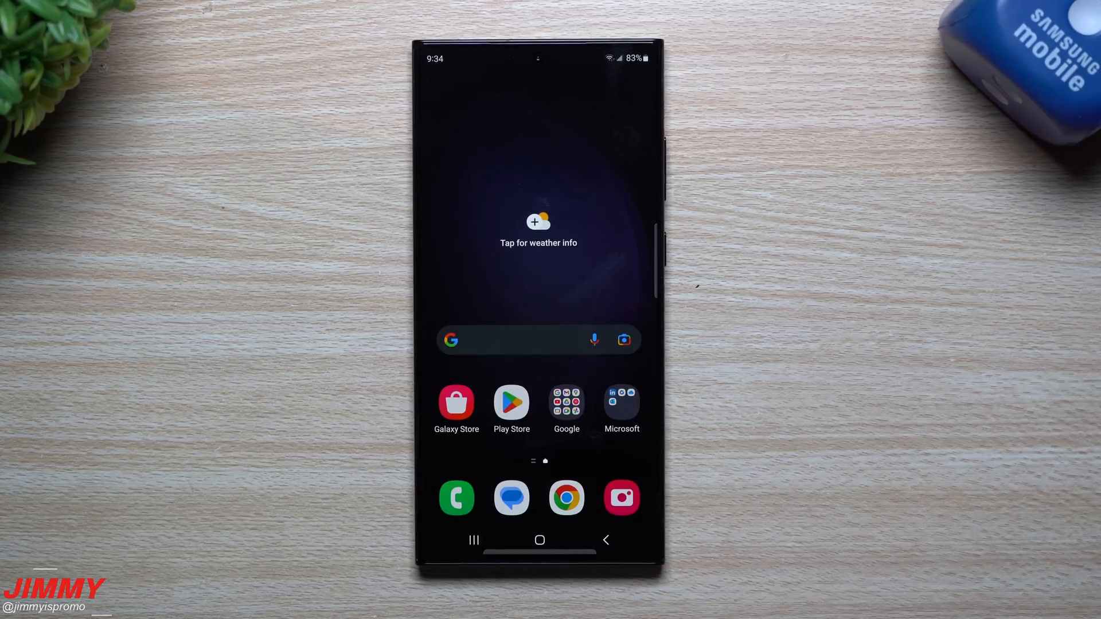
pyautogui.moveTo(807, 456)
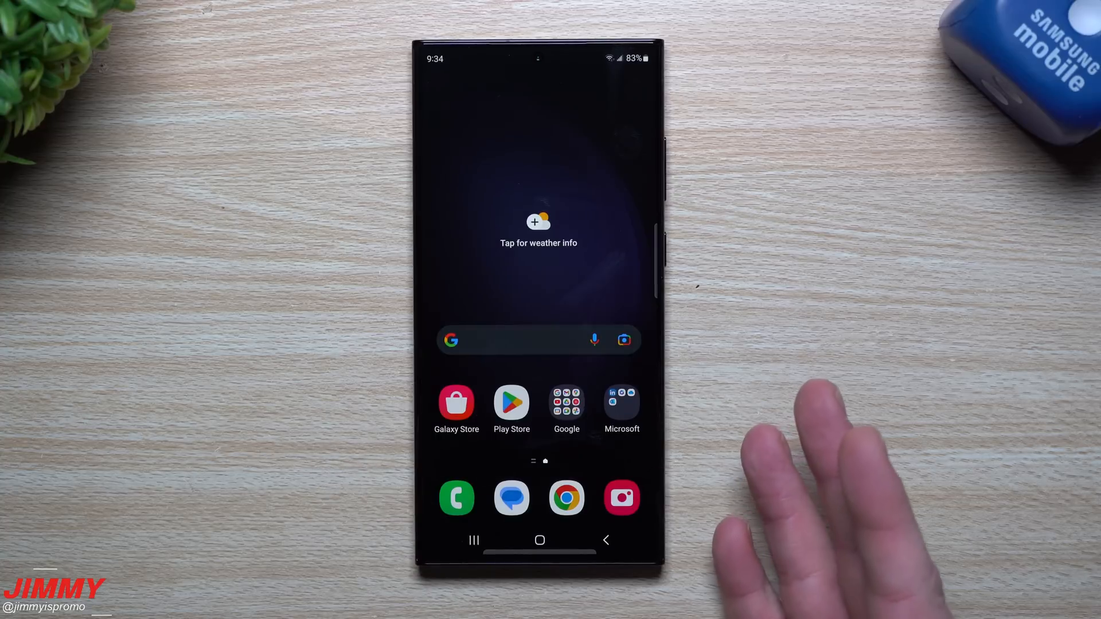
pyautogui.moveTo(808, 491)
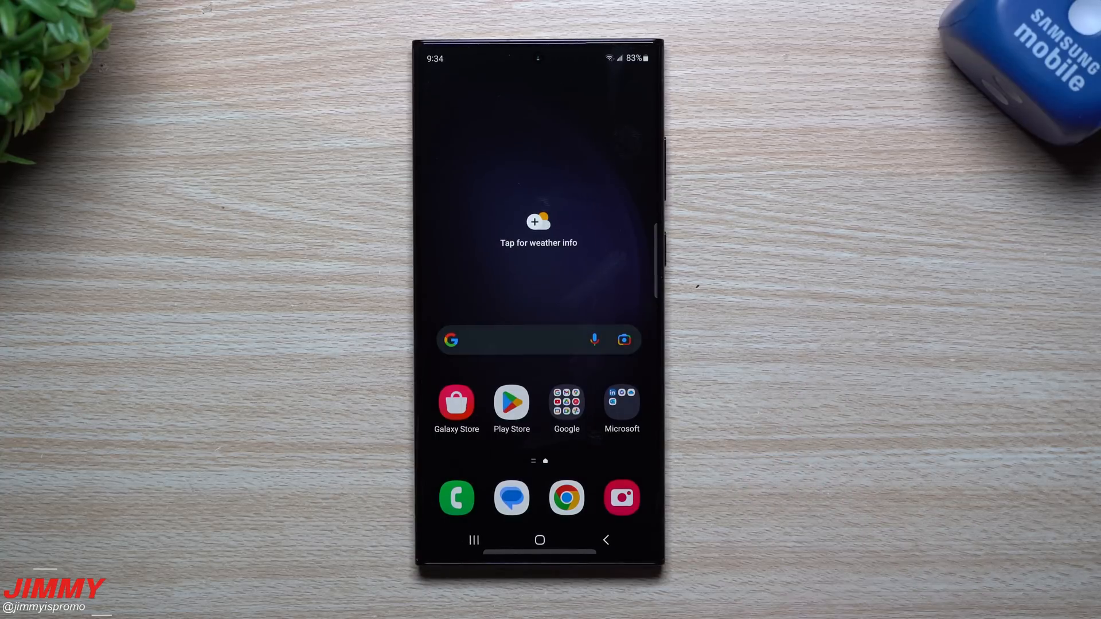